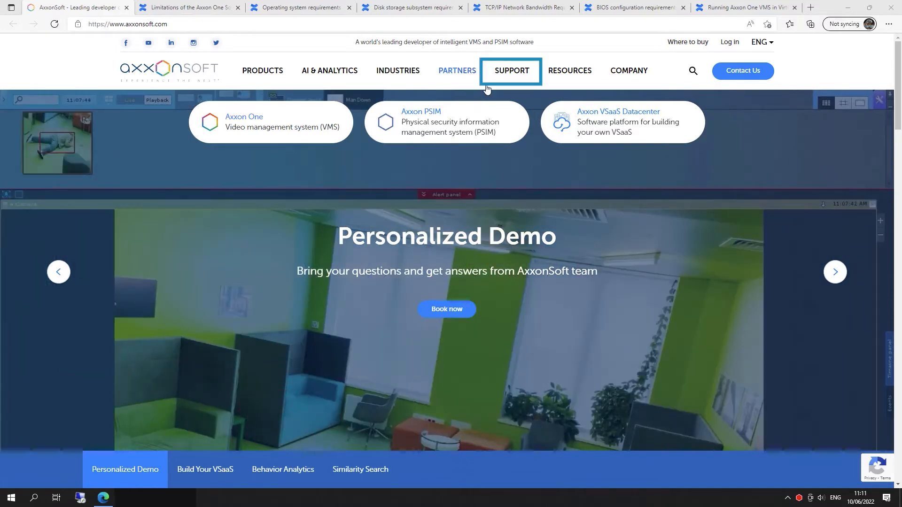
Open the Documentation repository from the AxxonSoft website's Support menu.
click(510, 70)
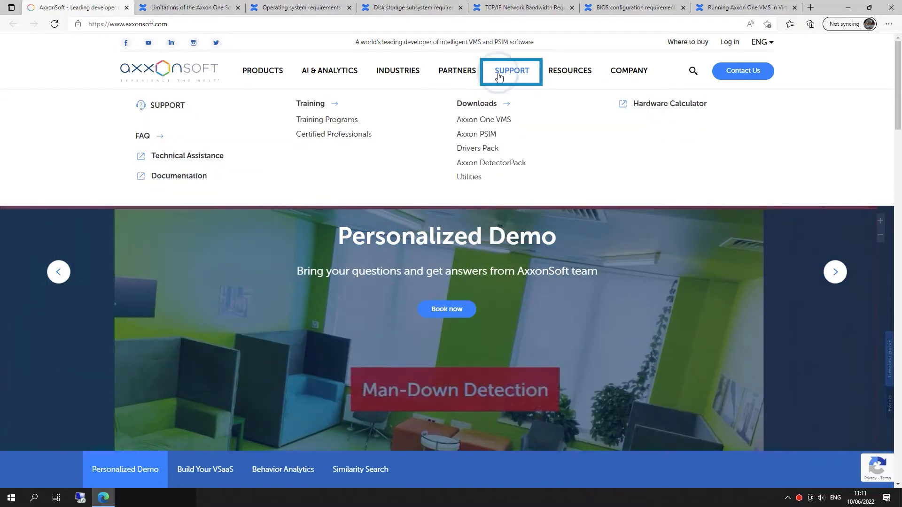
mouse_move(179, 175)
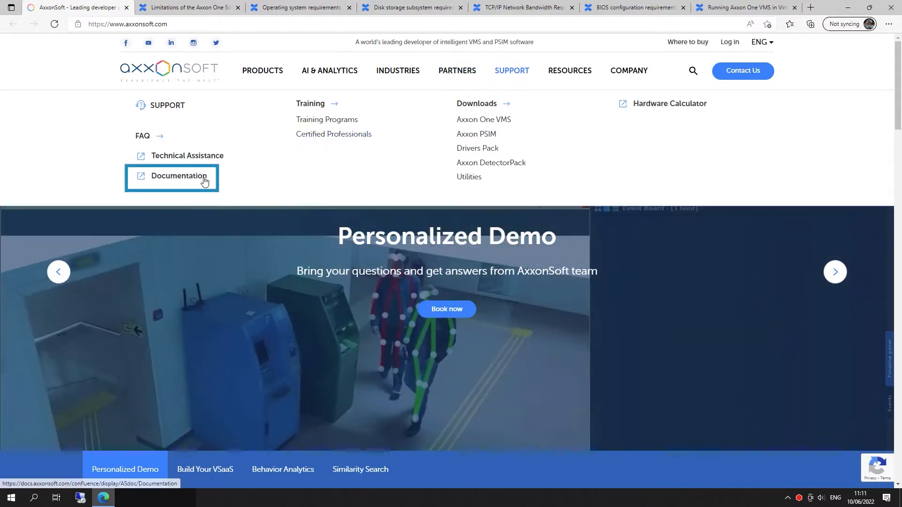
click(179, 176)
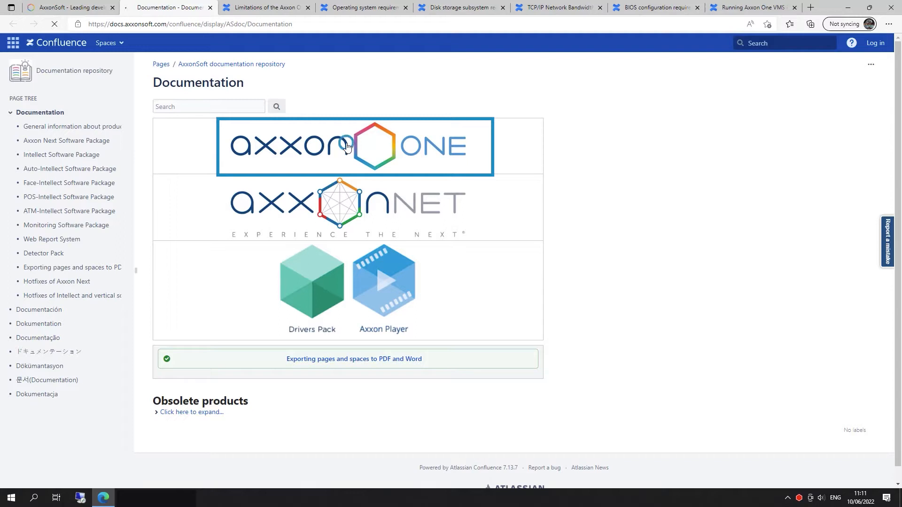
Open the Axxon One documentation space and select 'Axxon One license types' under Basics.
click(353, 146)
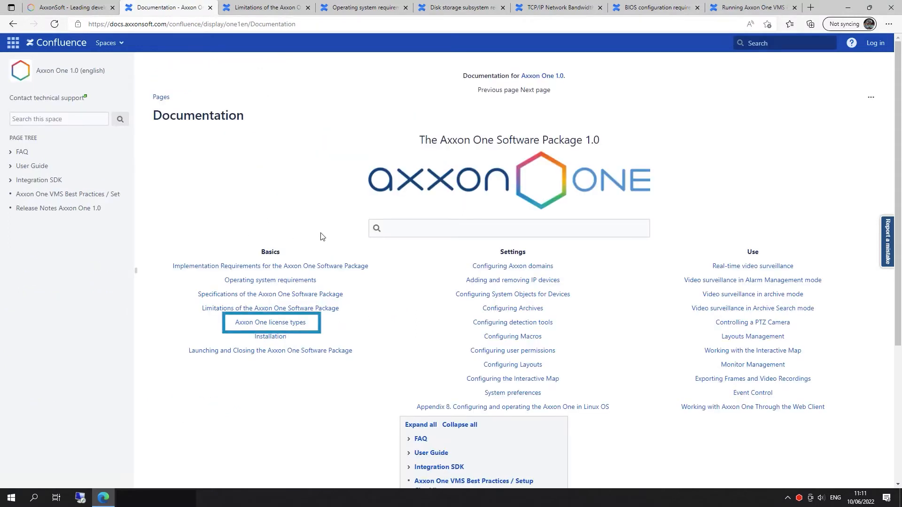
mouse_move(322, 248)
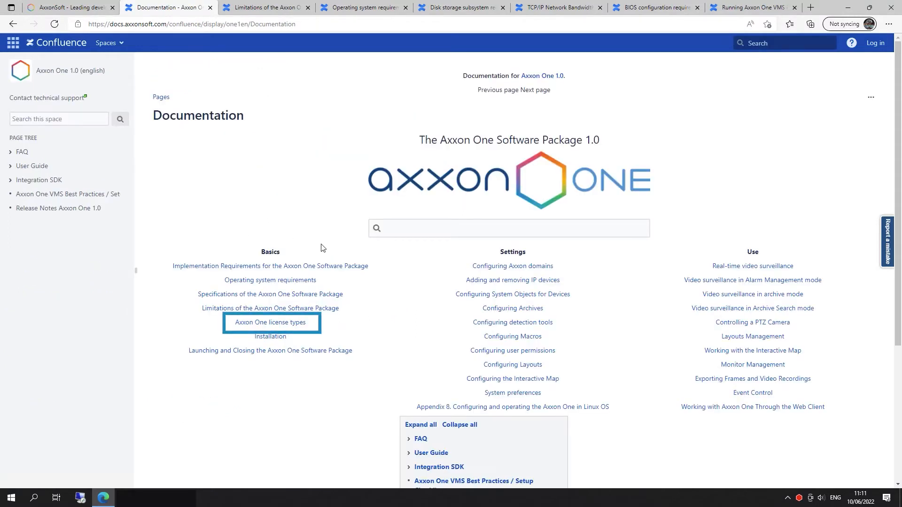
click(271, 322)
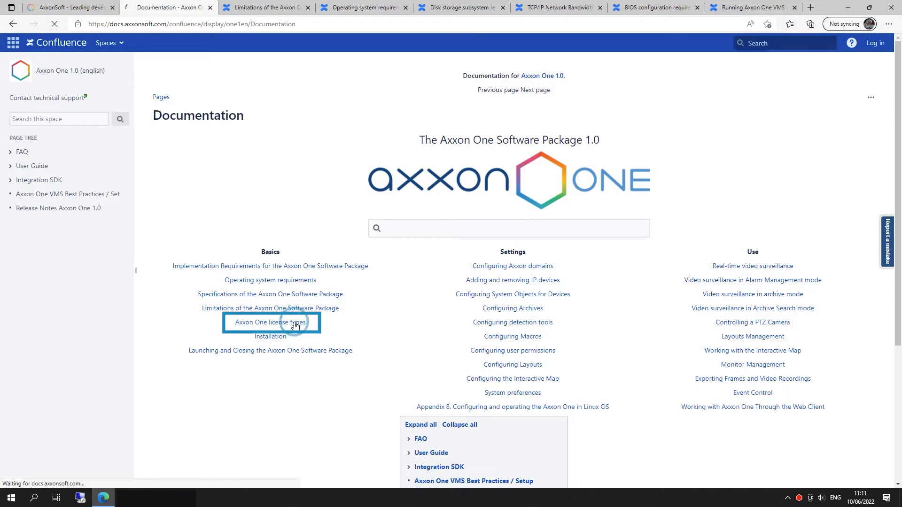
Open 'Axxon One license types' and scroll the comparison table to the footnotes and disclaimer.
click(269, 322)
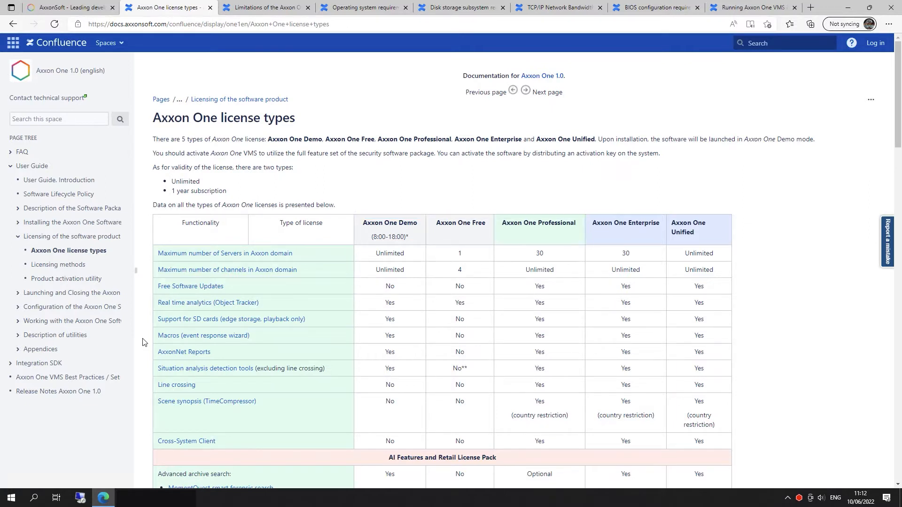
click(698, 228)
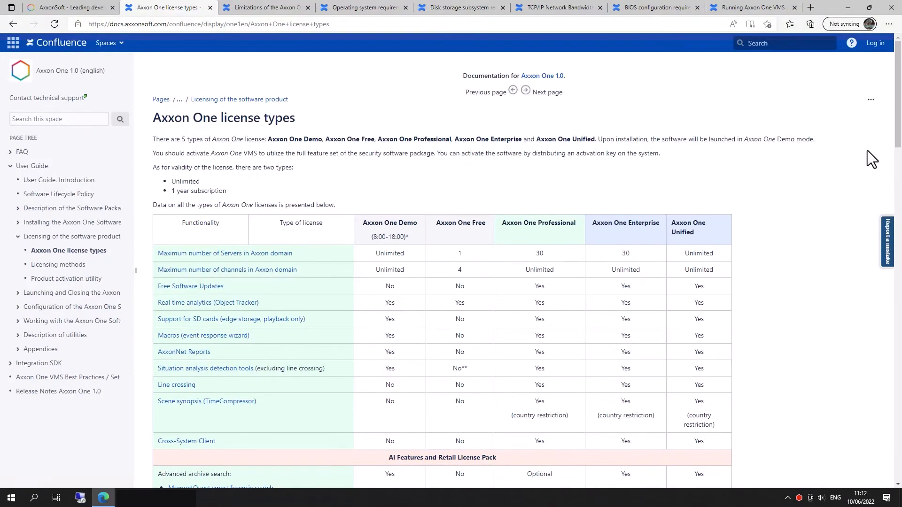
scroll(down, 3)
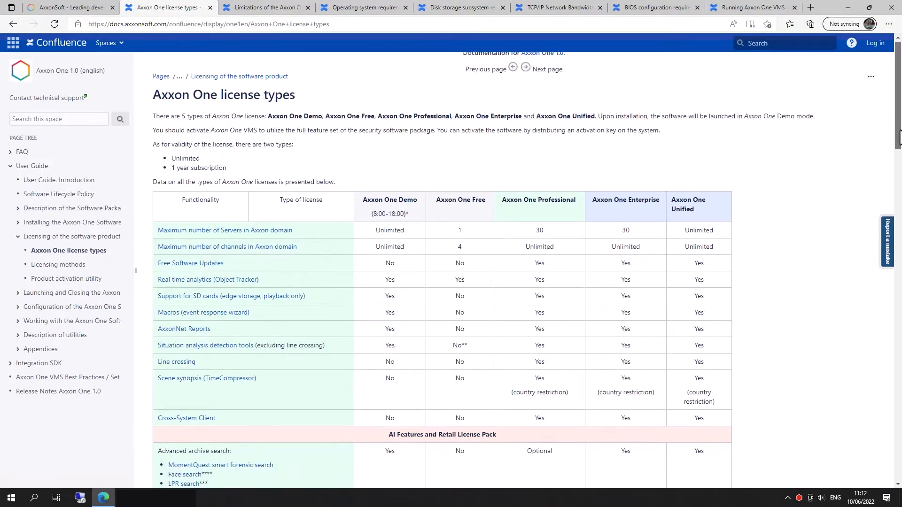
scroll(down, 3)
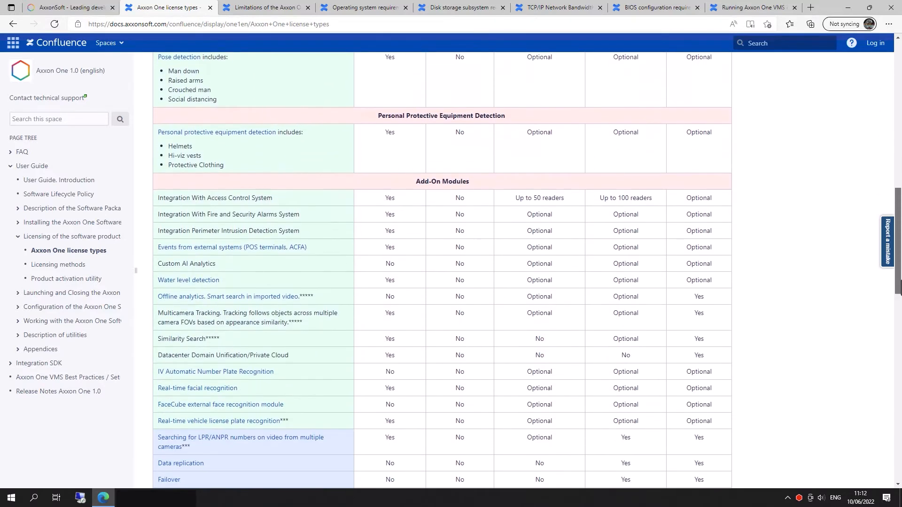
scroll(down, 3)
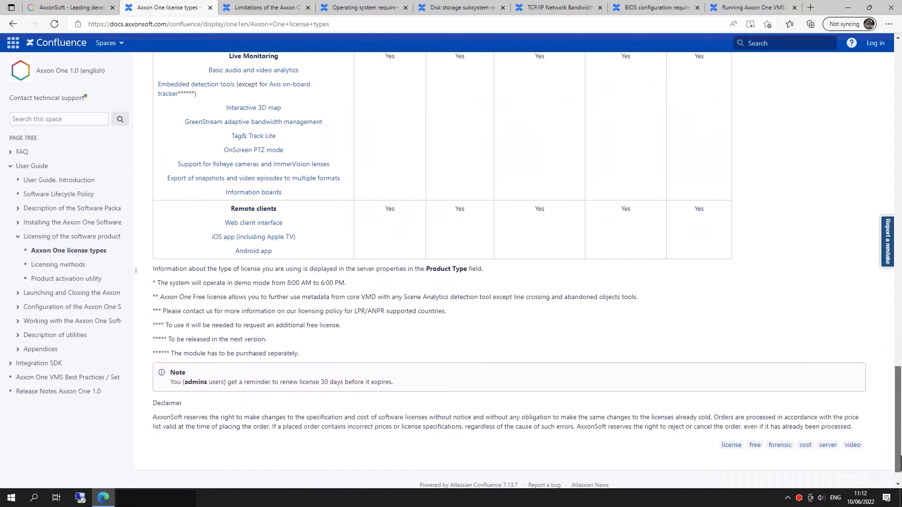
scroll(down, 3)
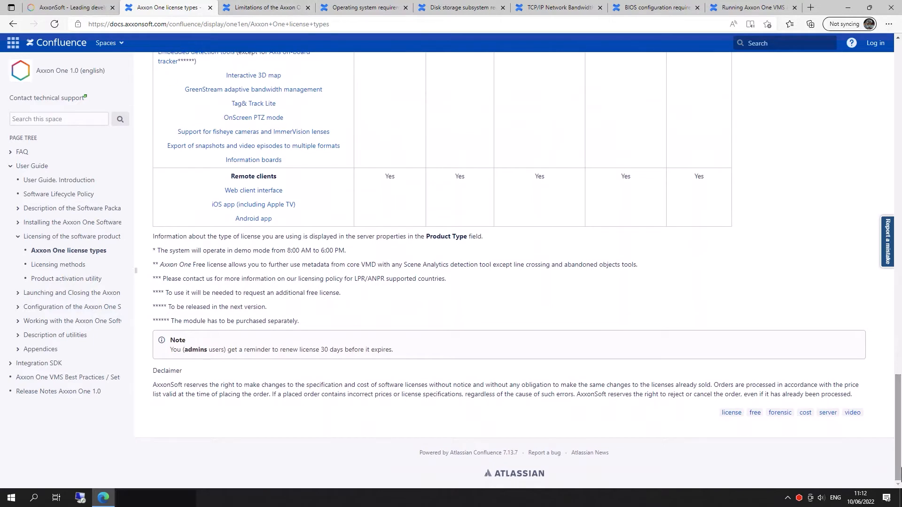
mouse_move(266, 7)
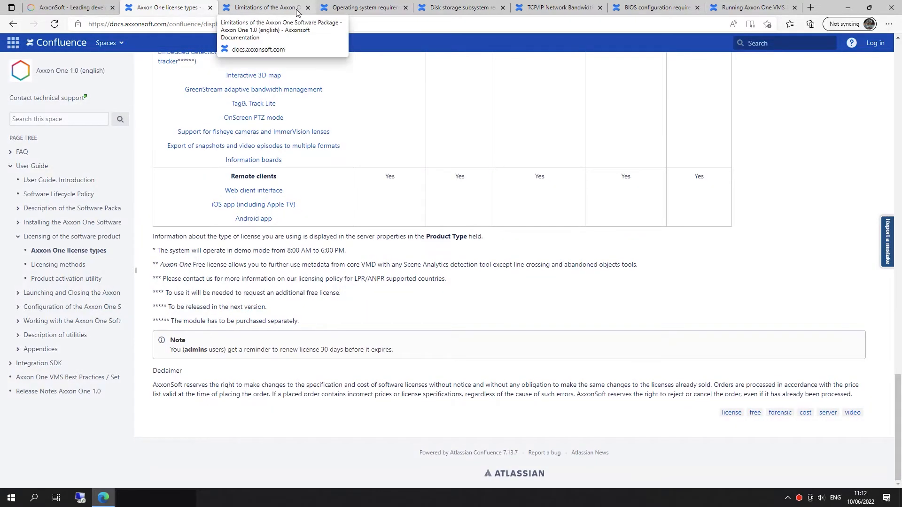
Switch to the Limitations tab and scroll through the 16-item limitations table.
click(264, 8)
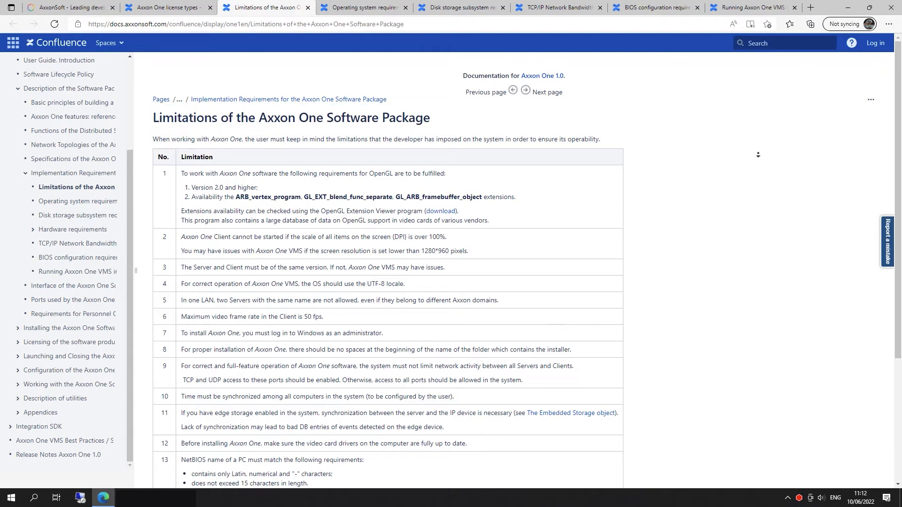
scroll(down, 3)
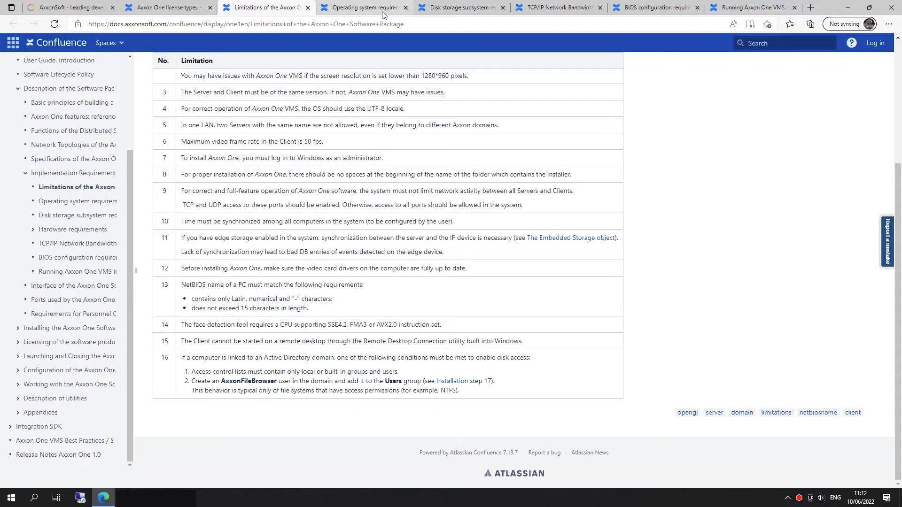
Switch to the Operating system requirements tab and scroll to the Windows Server 2022 and Debian/Ubuntu rows.
click(362, 7)
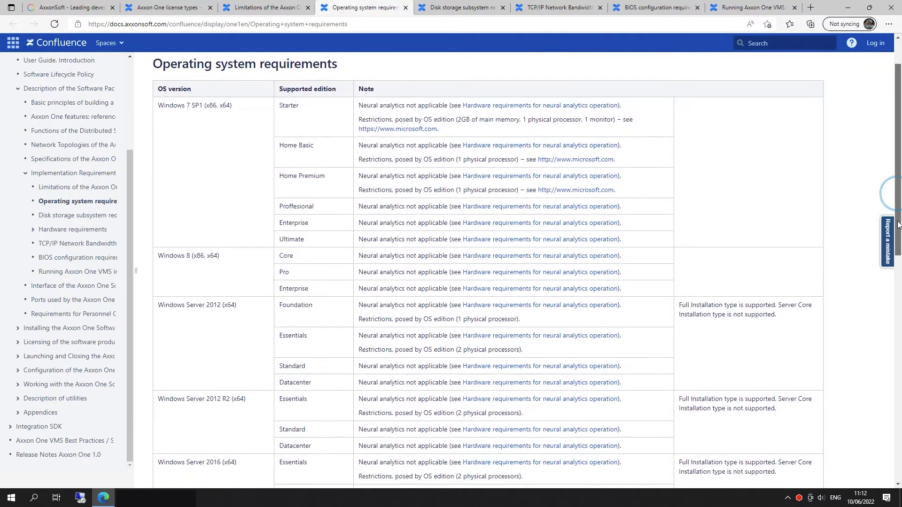
scroll(down, 3)
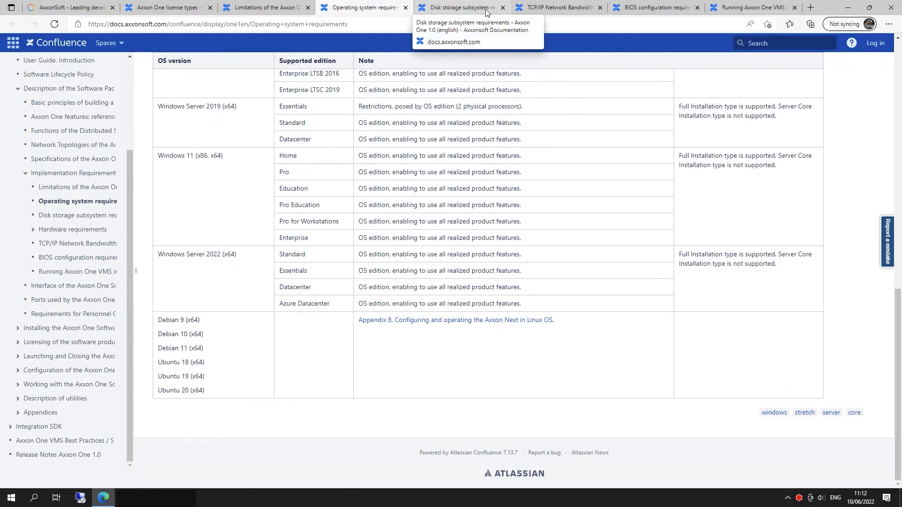
Read the Disk storage subsystem requirements to the end, then switch to the TCP/IP Network Bandwidth tab.
click(461, 7)
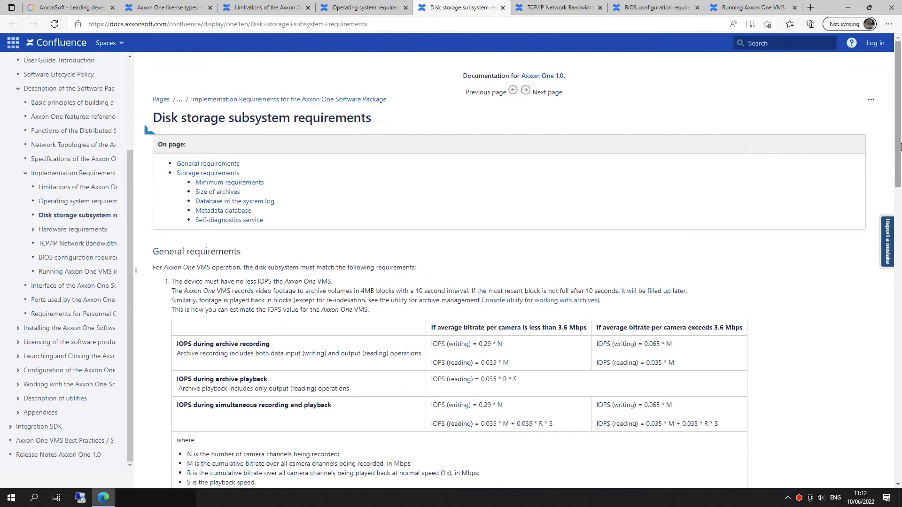
scroll(down, 3)
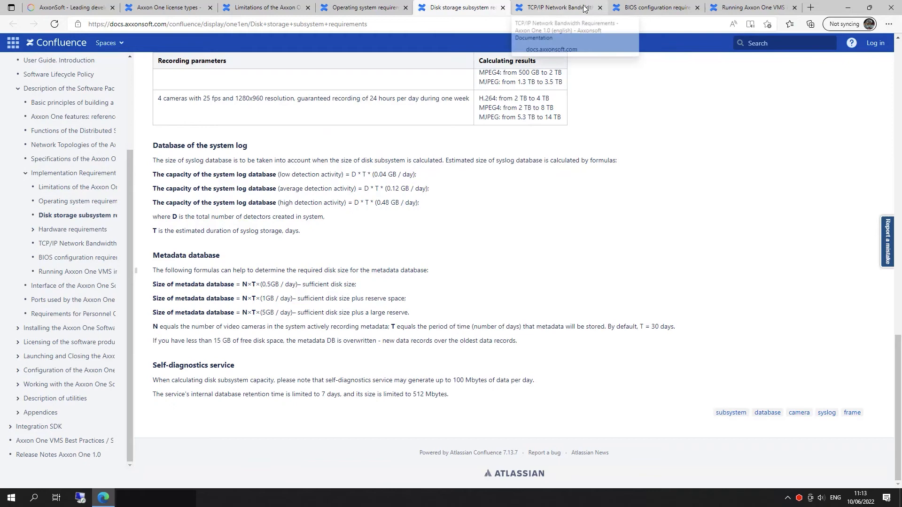
click(555, 7)
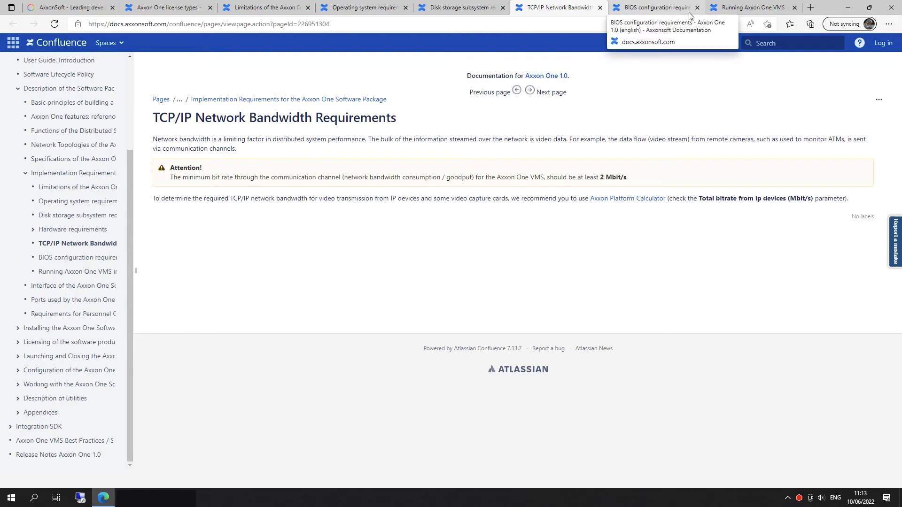
View the BIOS configuration requirements tab, then the Running Axxon One VMS in Virtual Machines tab.
click(652, 7)
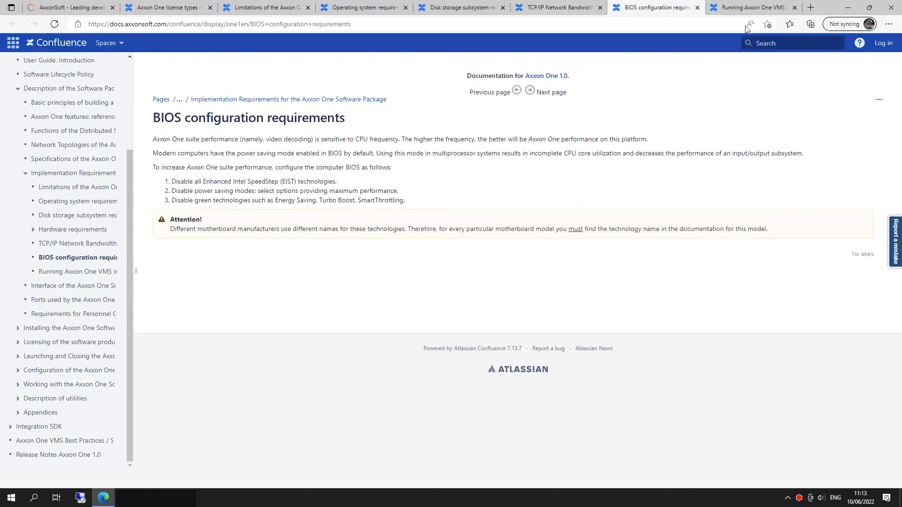
click(748, 8)
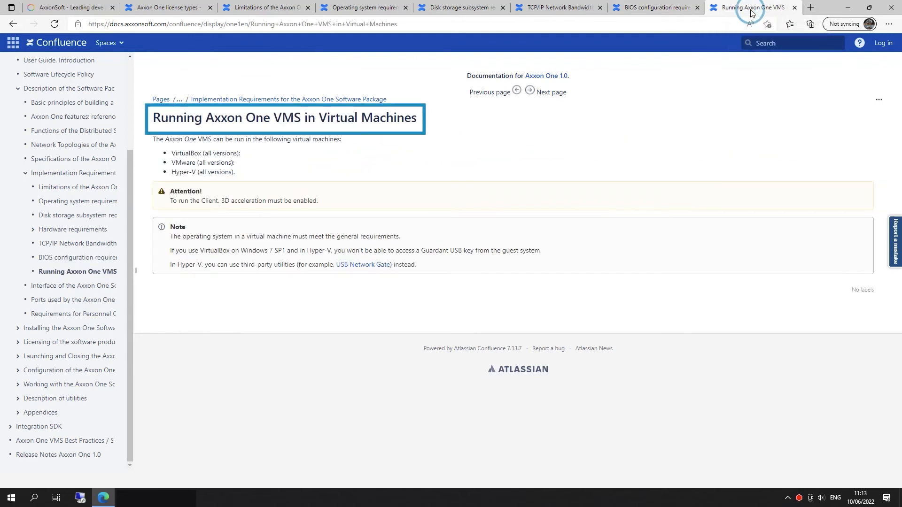